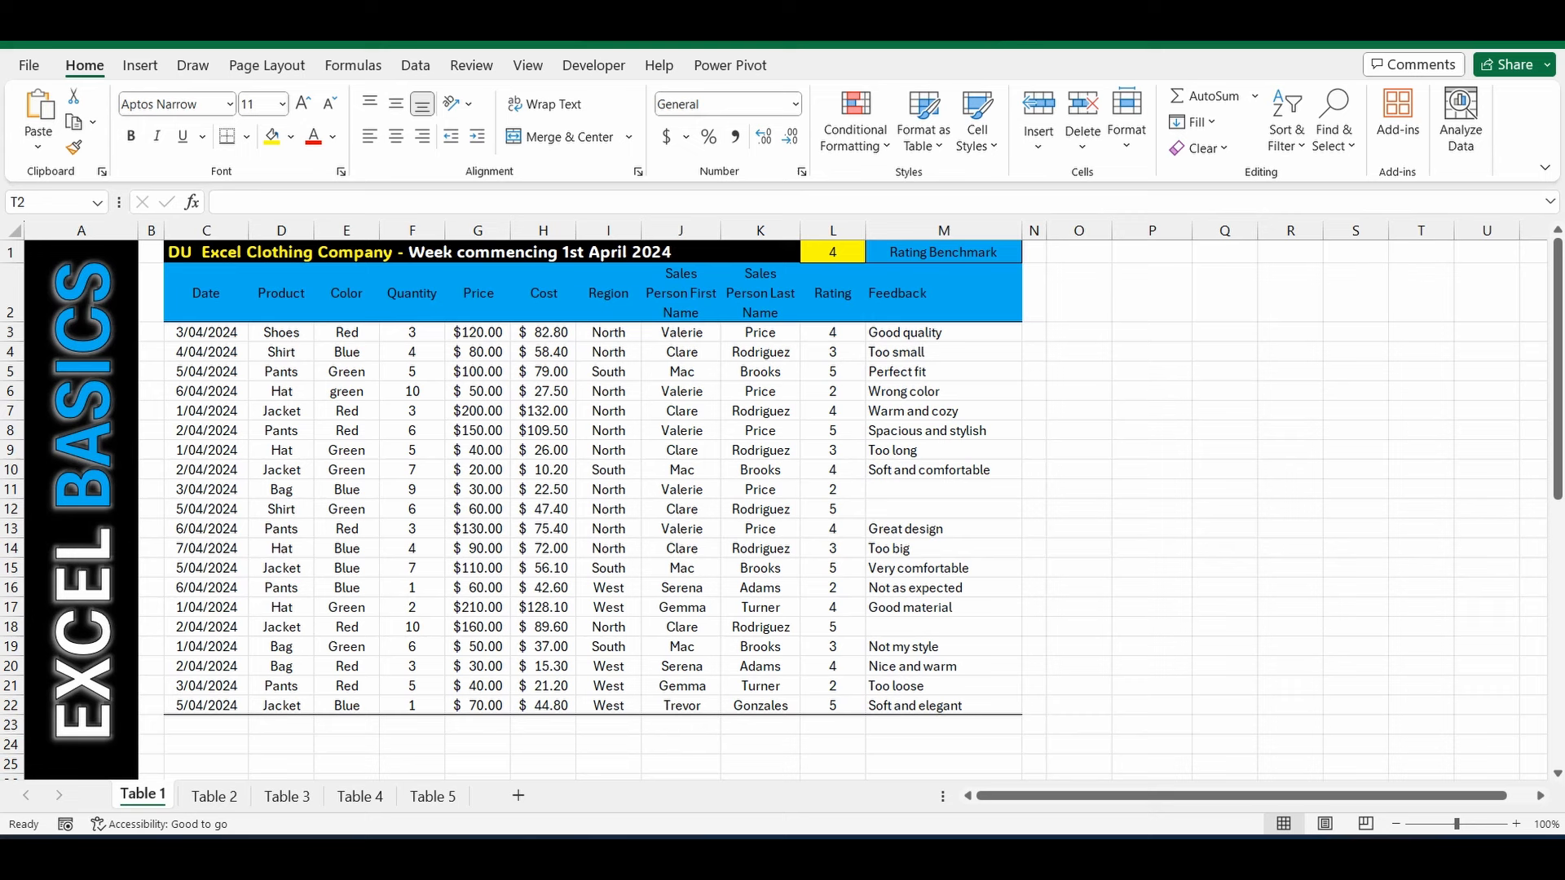
Step: Insert a blank column M before Feedback, shifting Feedback to column N, and select M3
left_click(1290, 390)
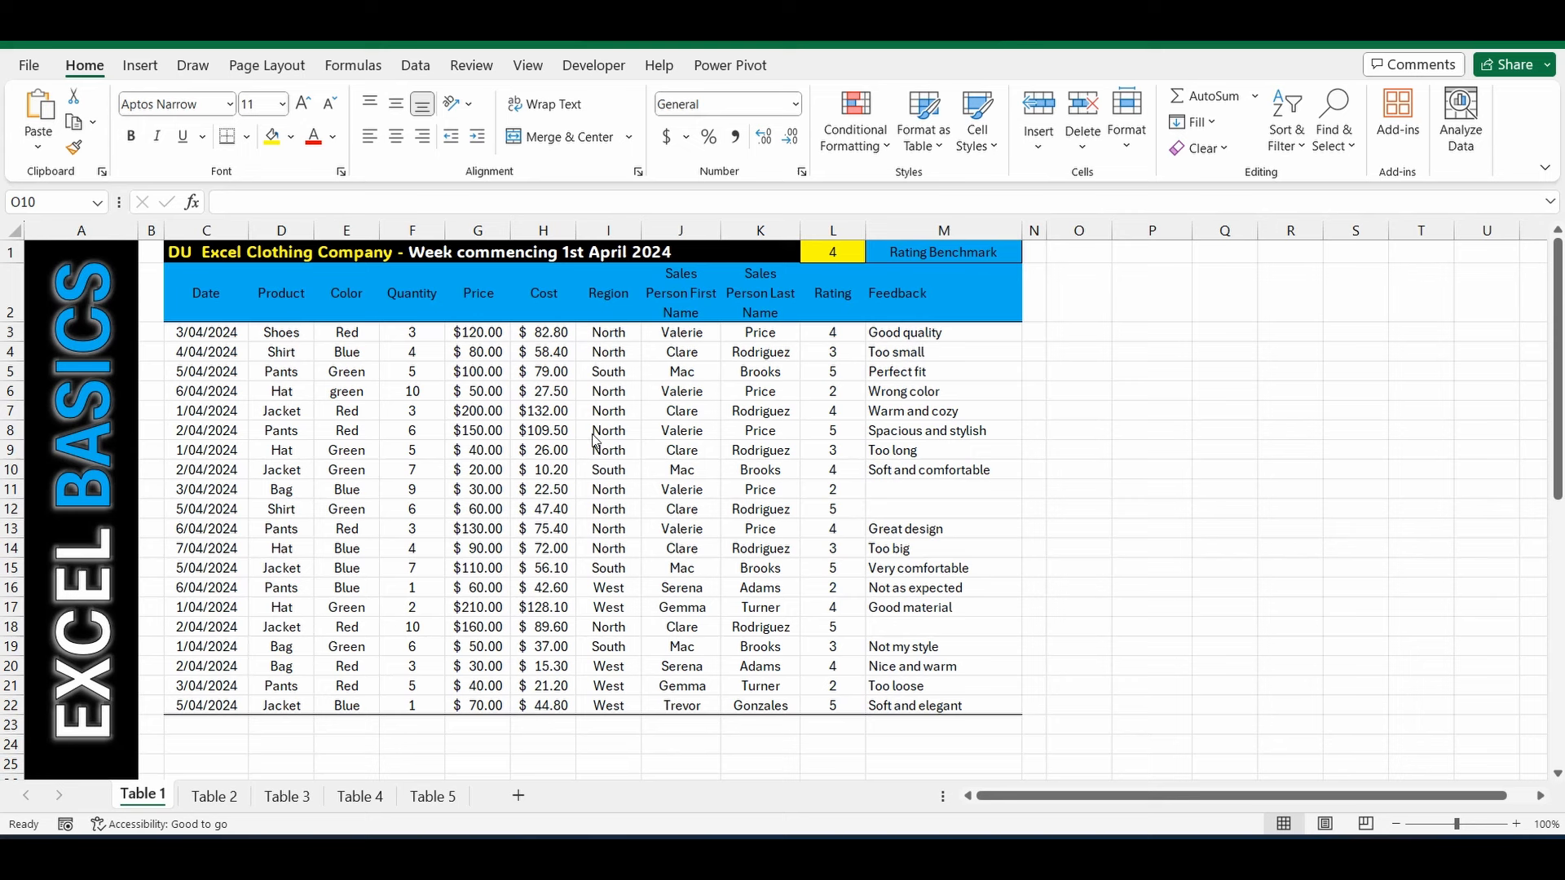
mouse_move(383, 365)
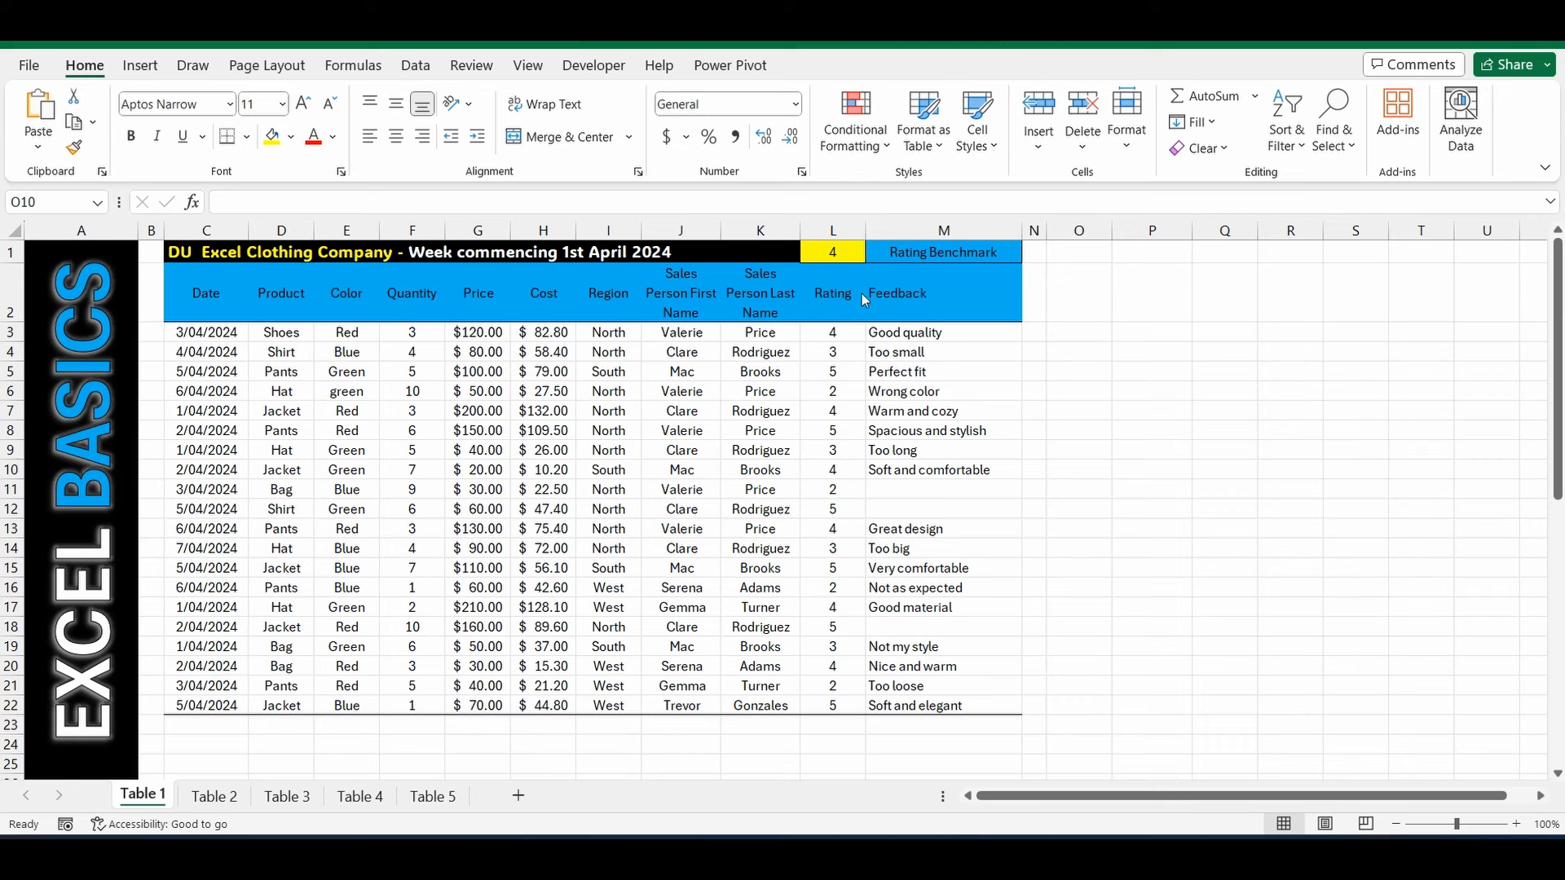
left_click(940, 230)
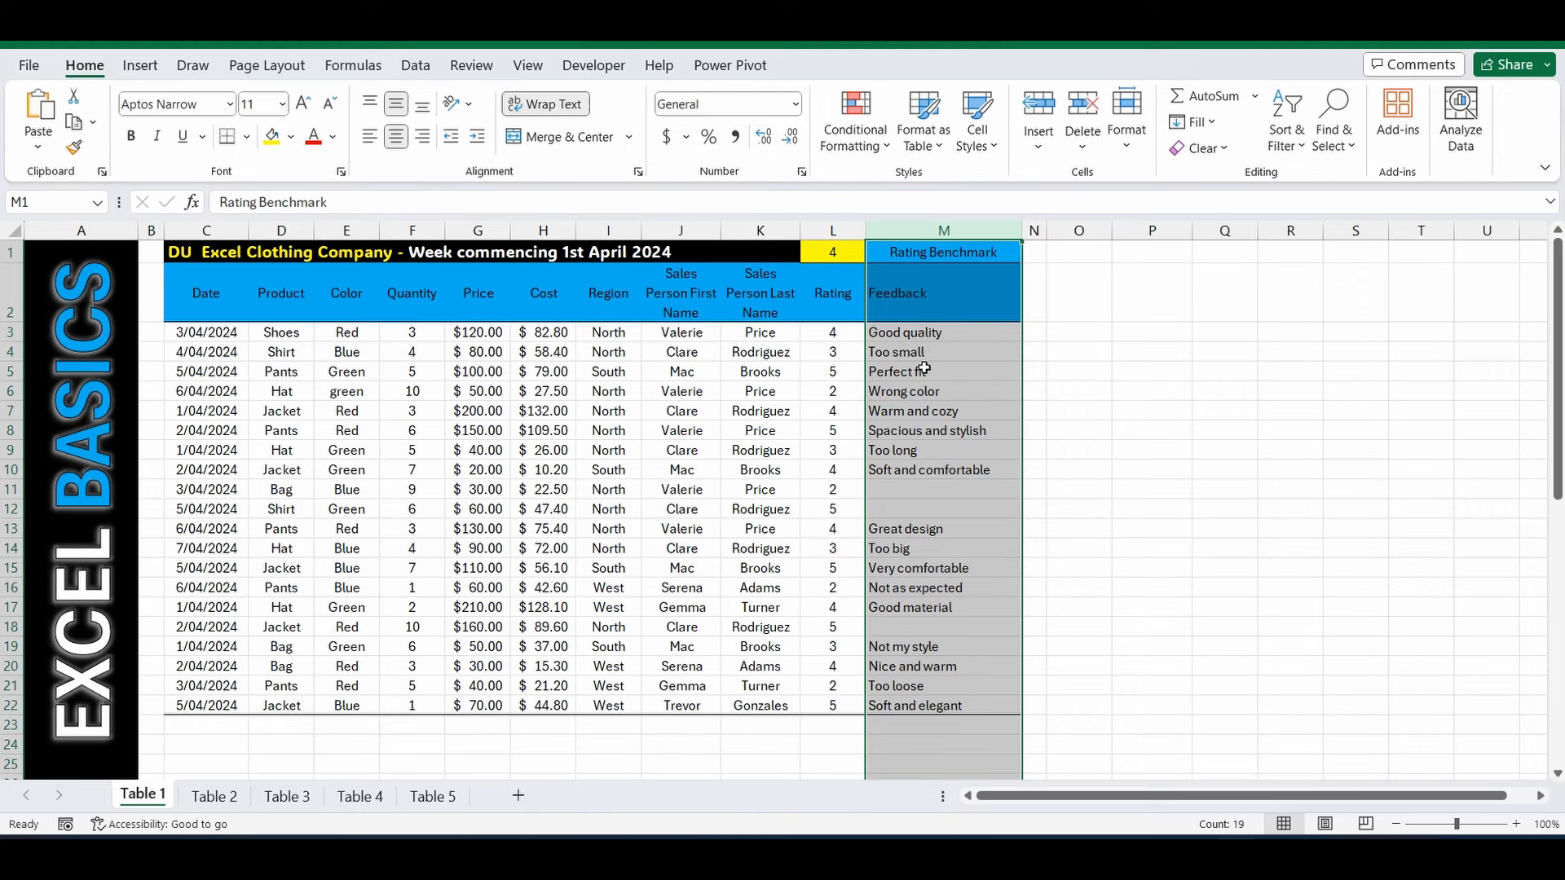
right_click(941, 230)
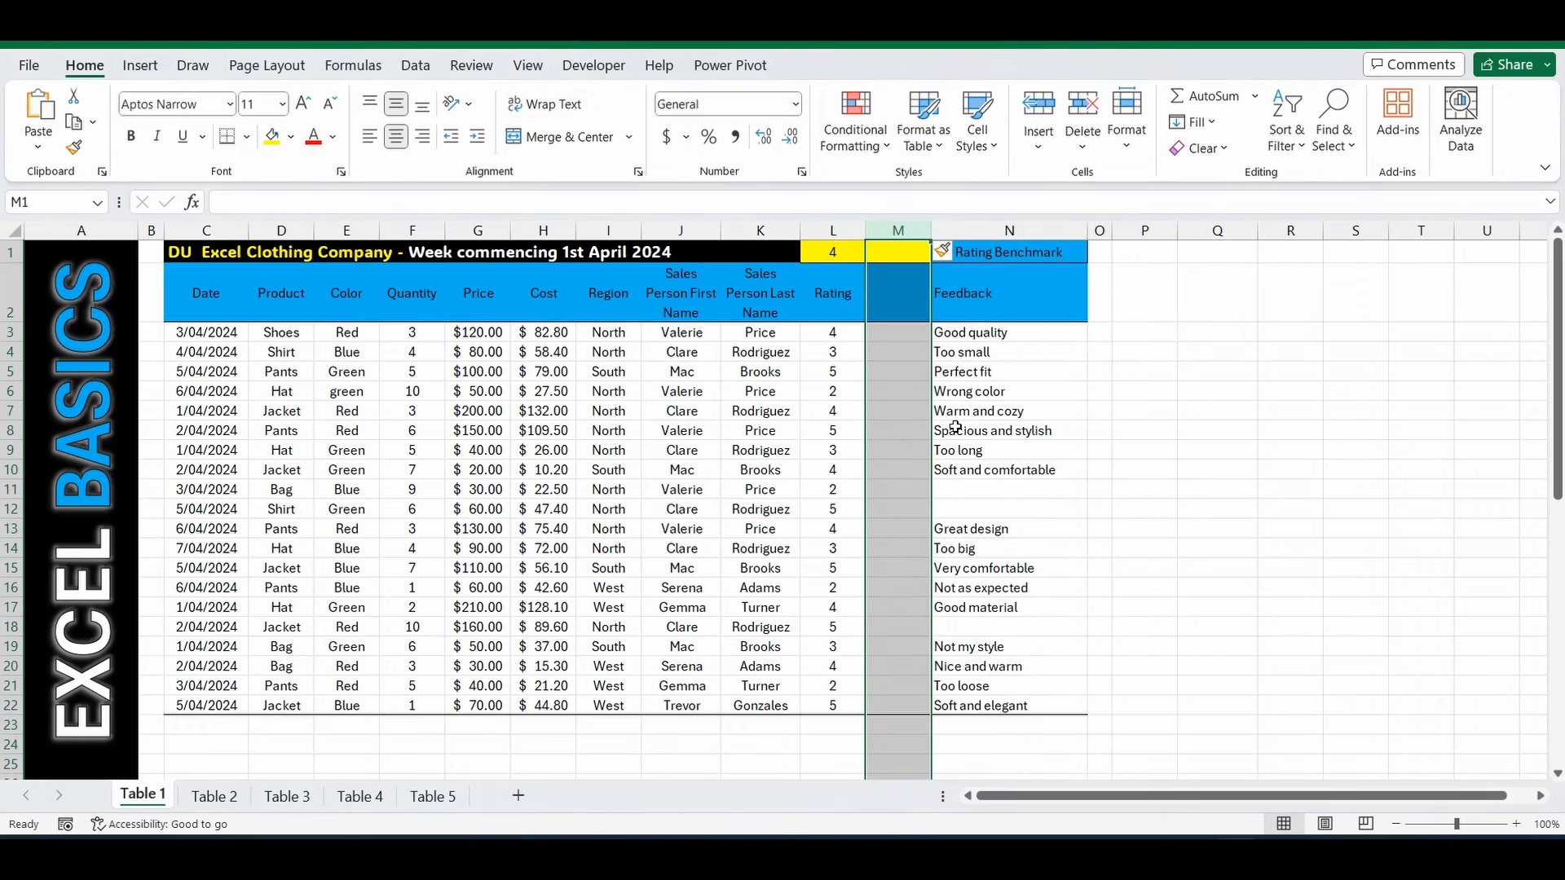
mouse_move(893, 334)
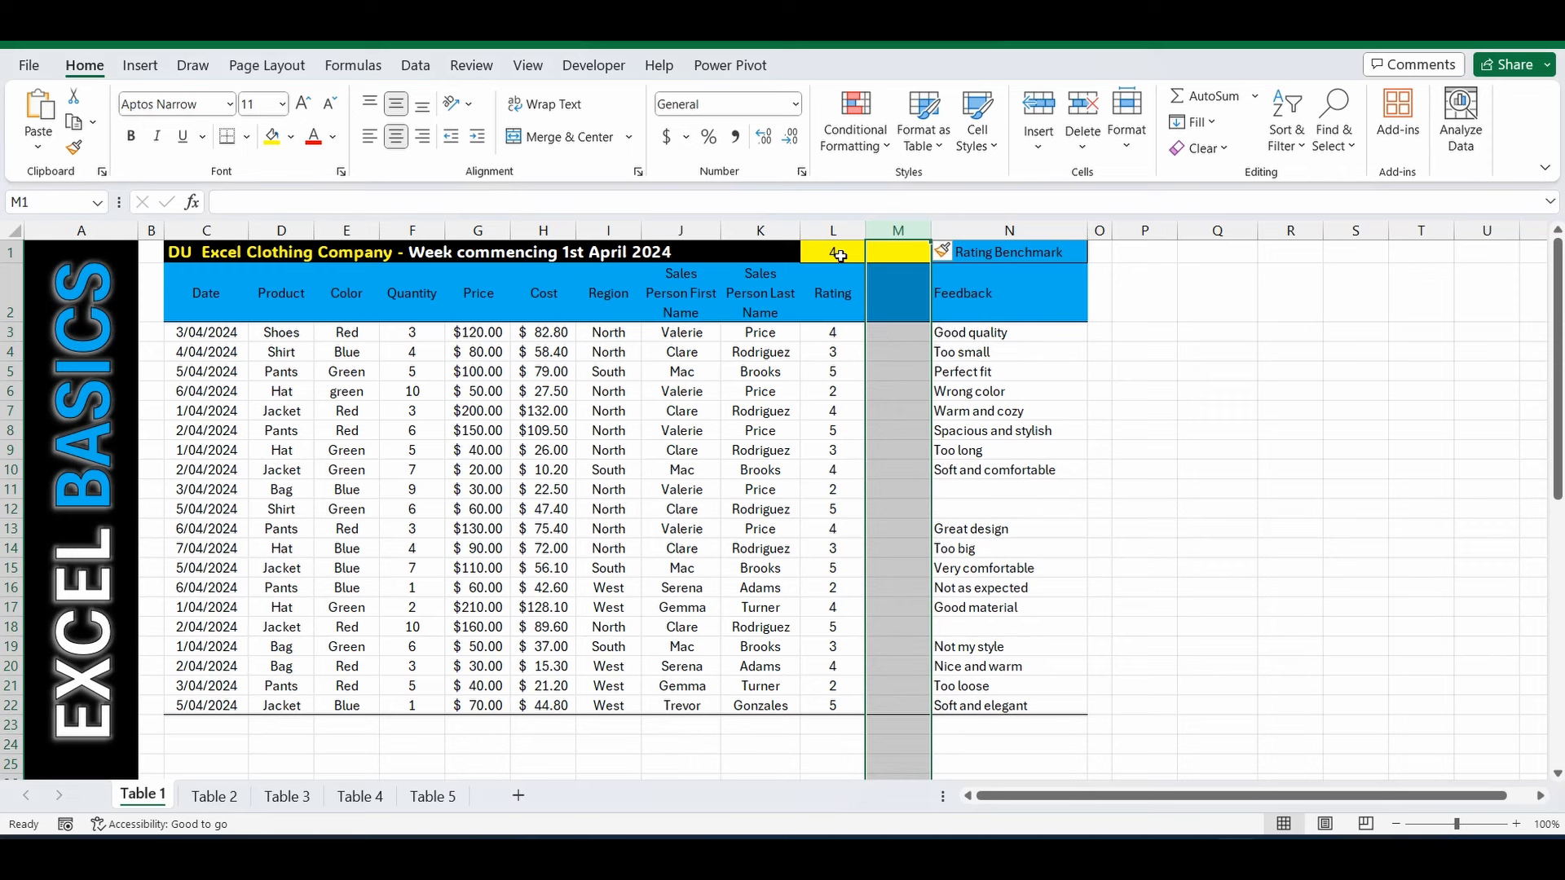
left_click(895, 331)
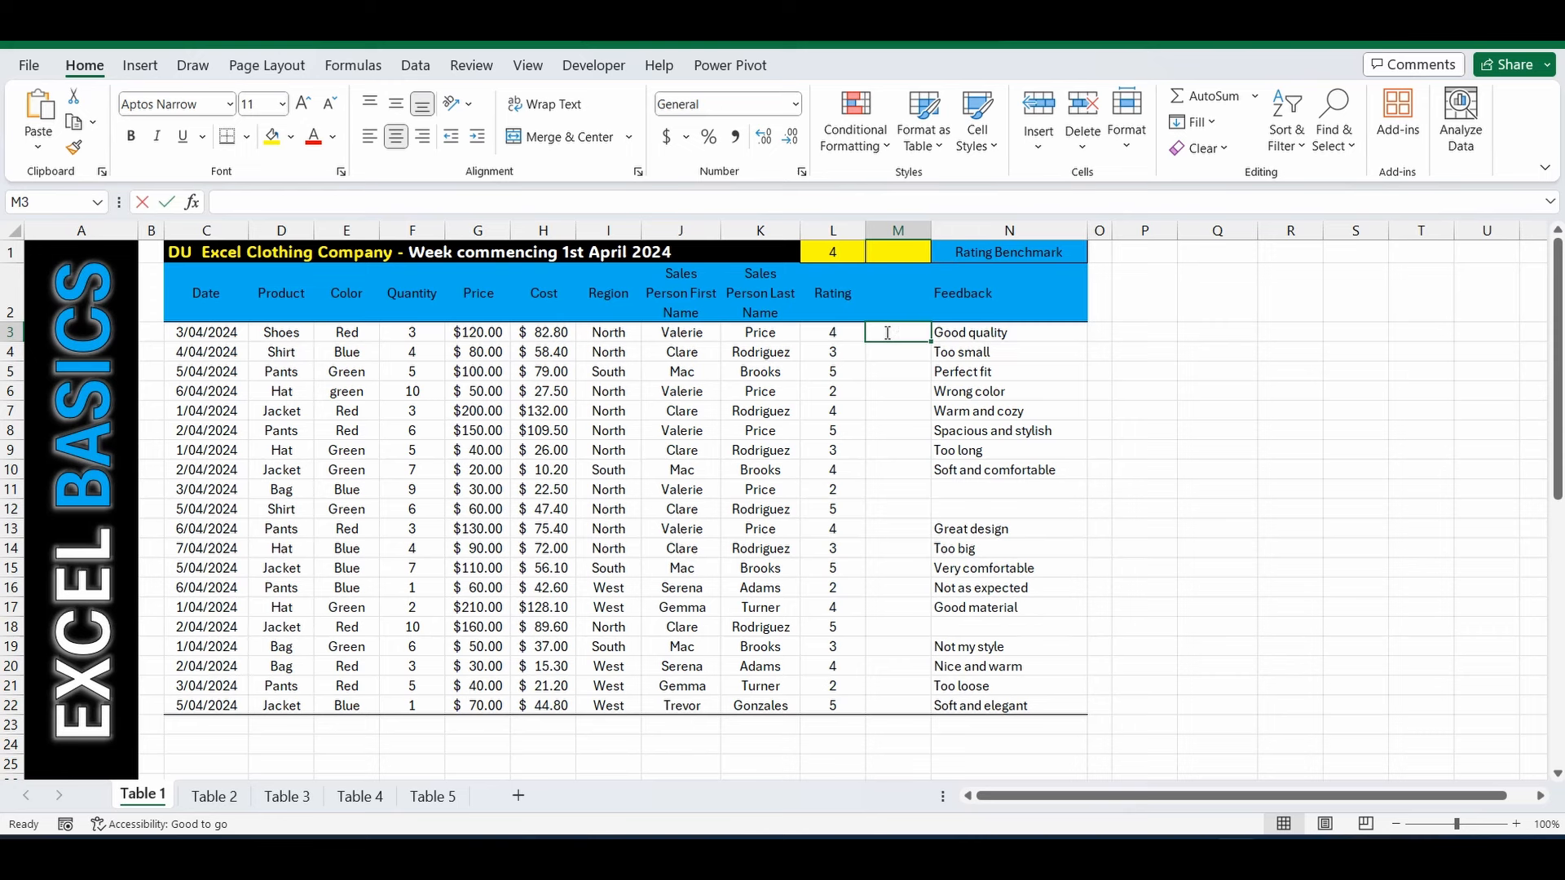
Step: Begin =IF( in M3 comparing rating L3 > benchmark $L$1 with an absolute reference
type("=if(")
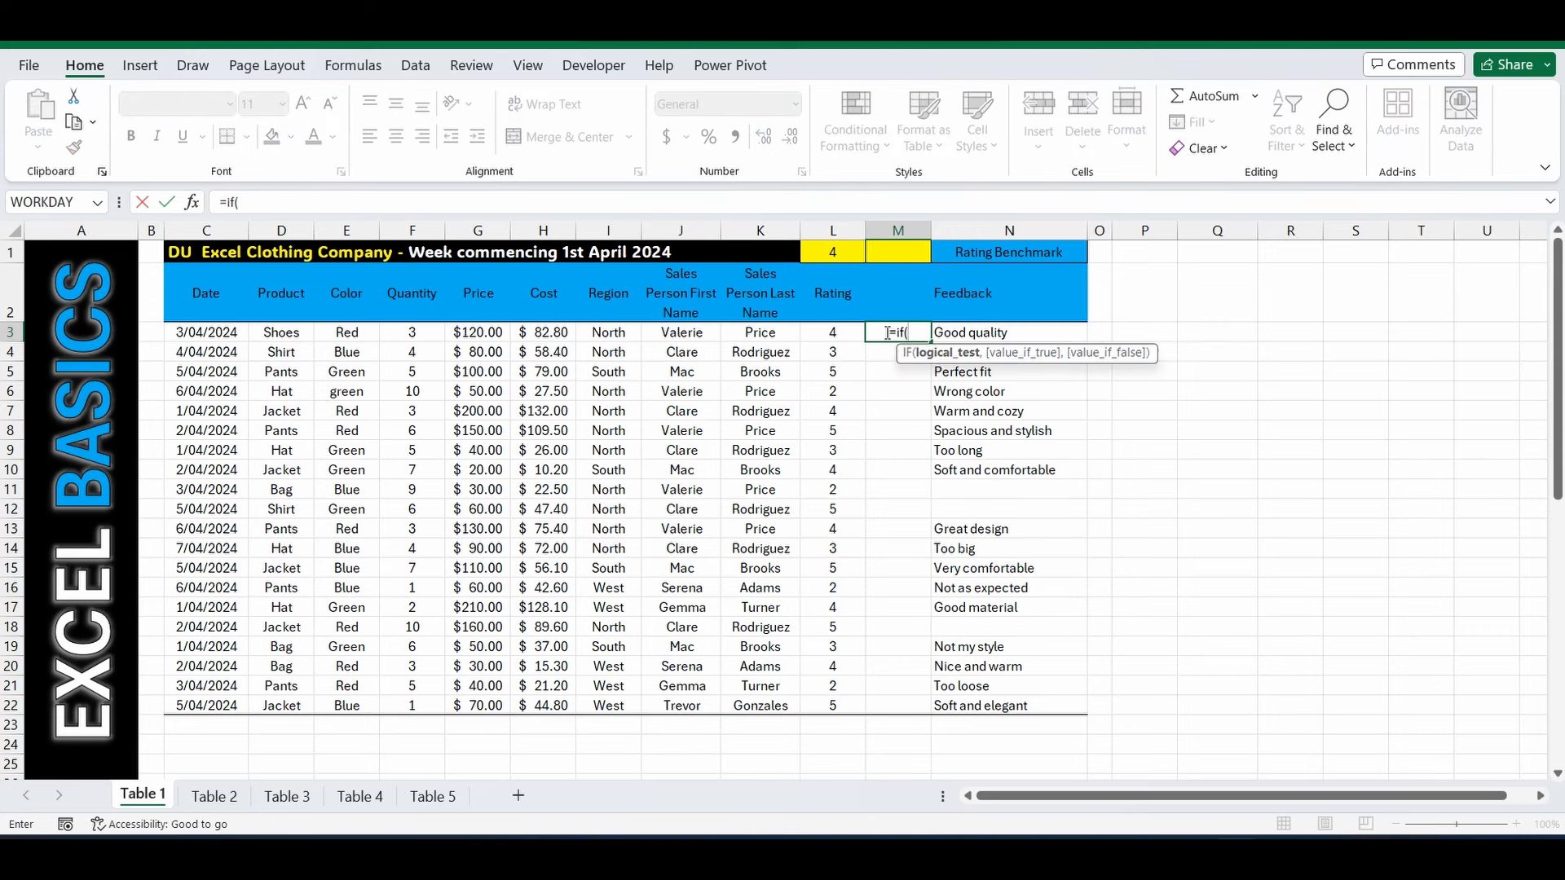
left_click(832, 331)
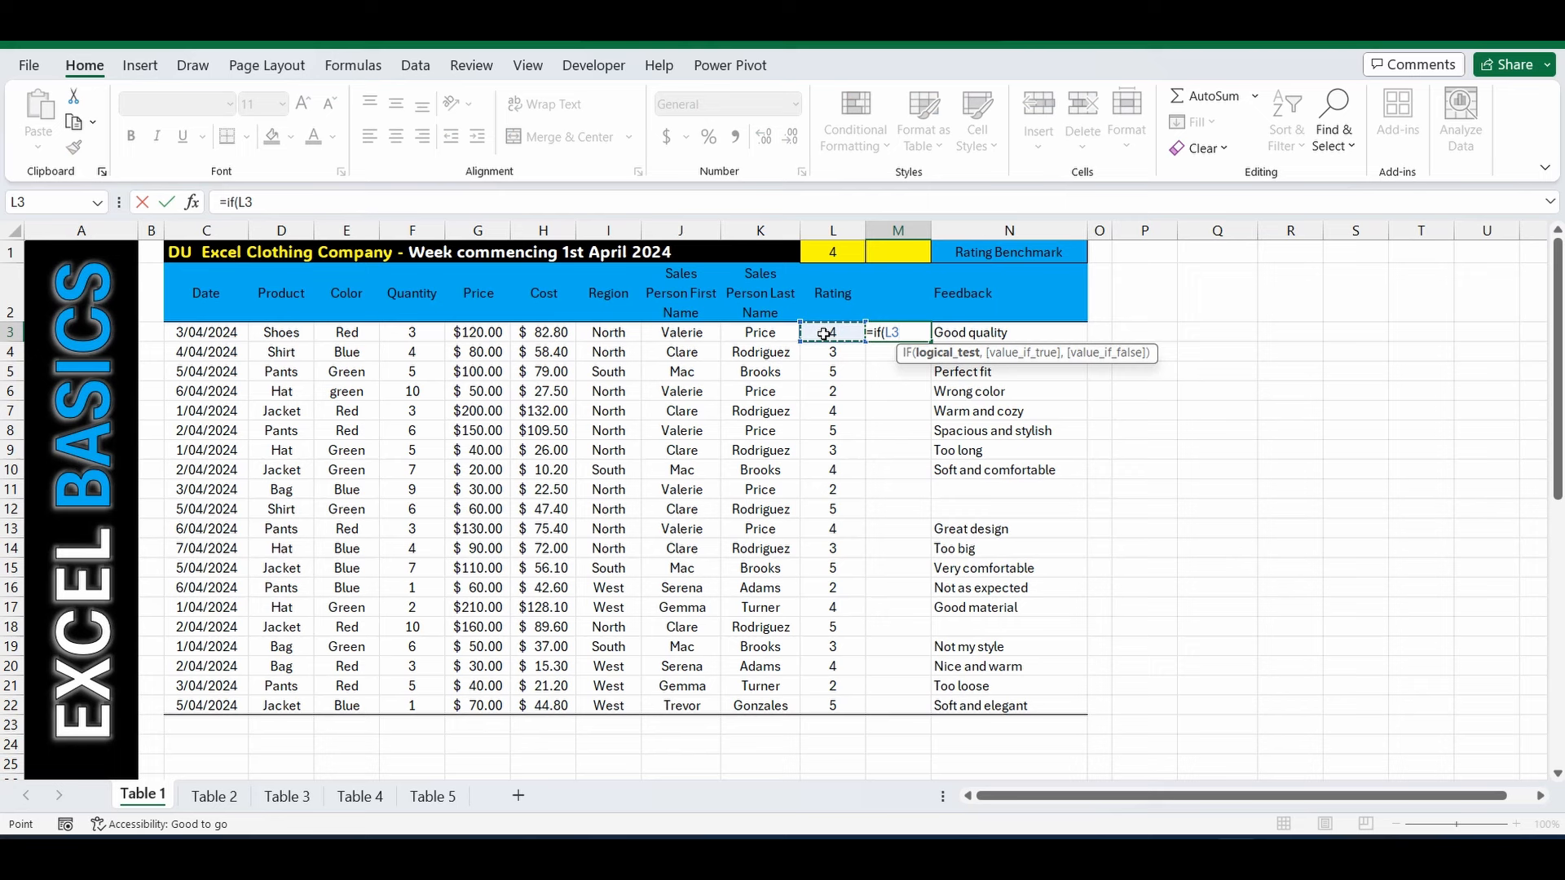
type(">")
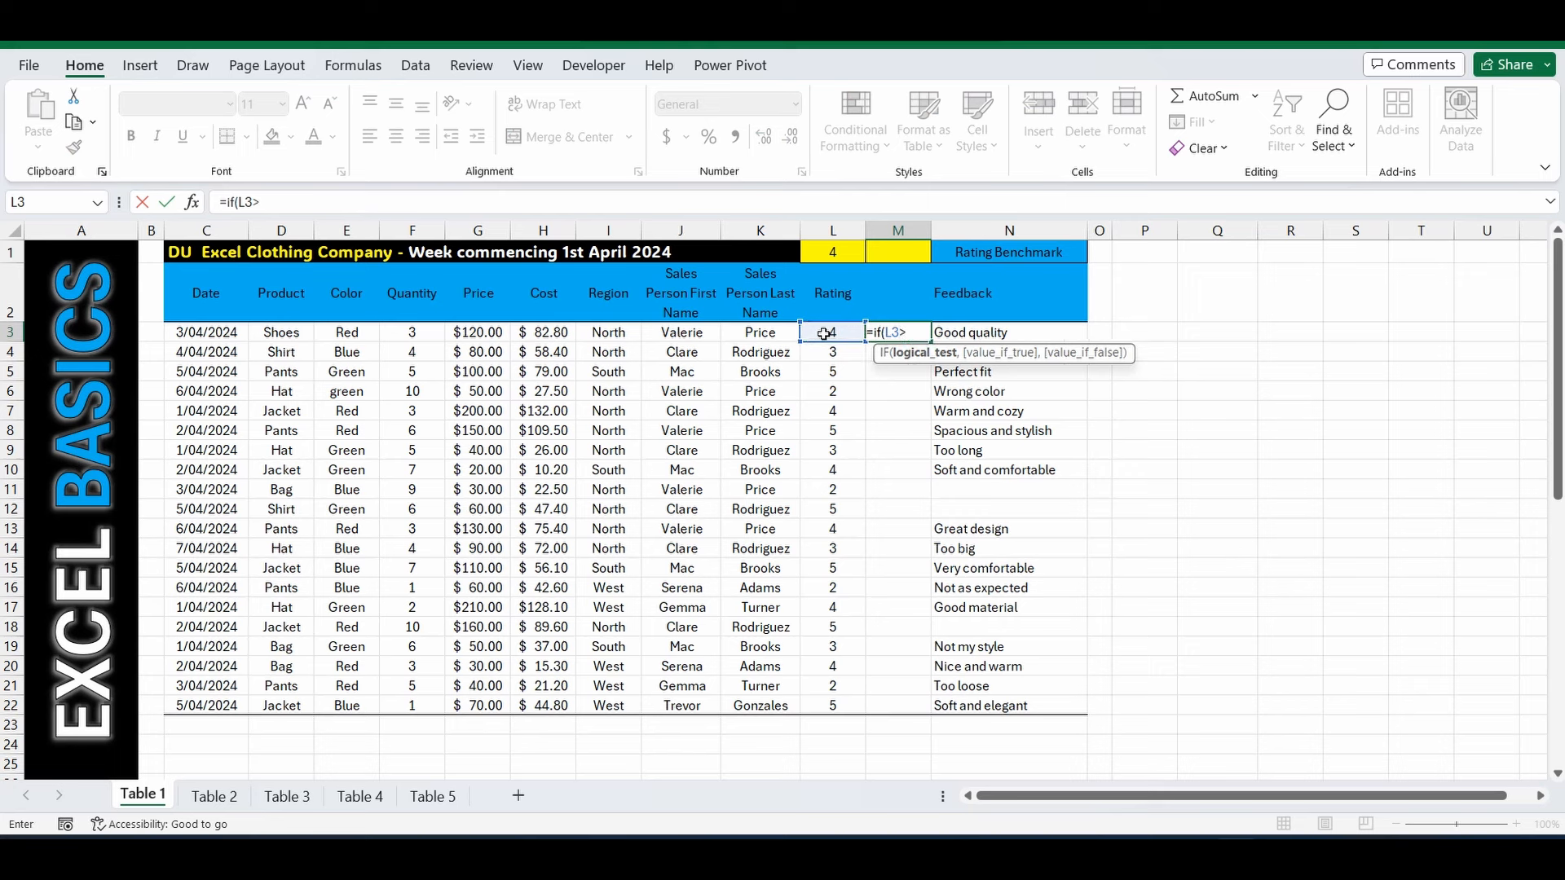
left_click(831, 251)
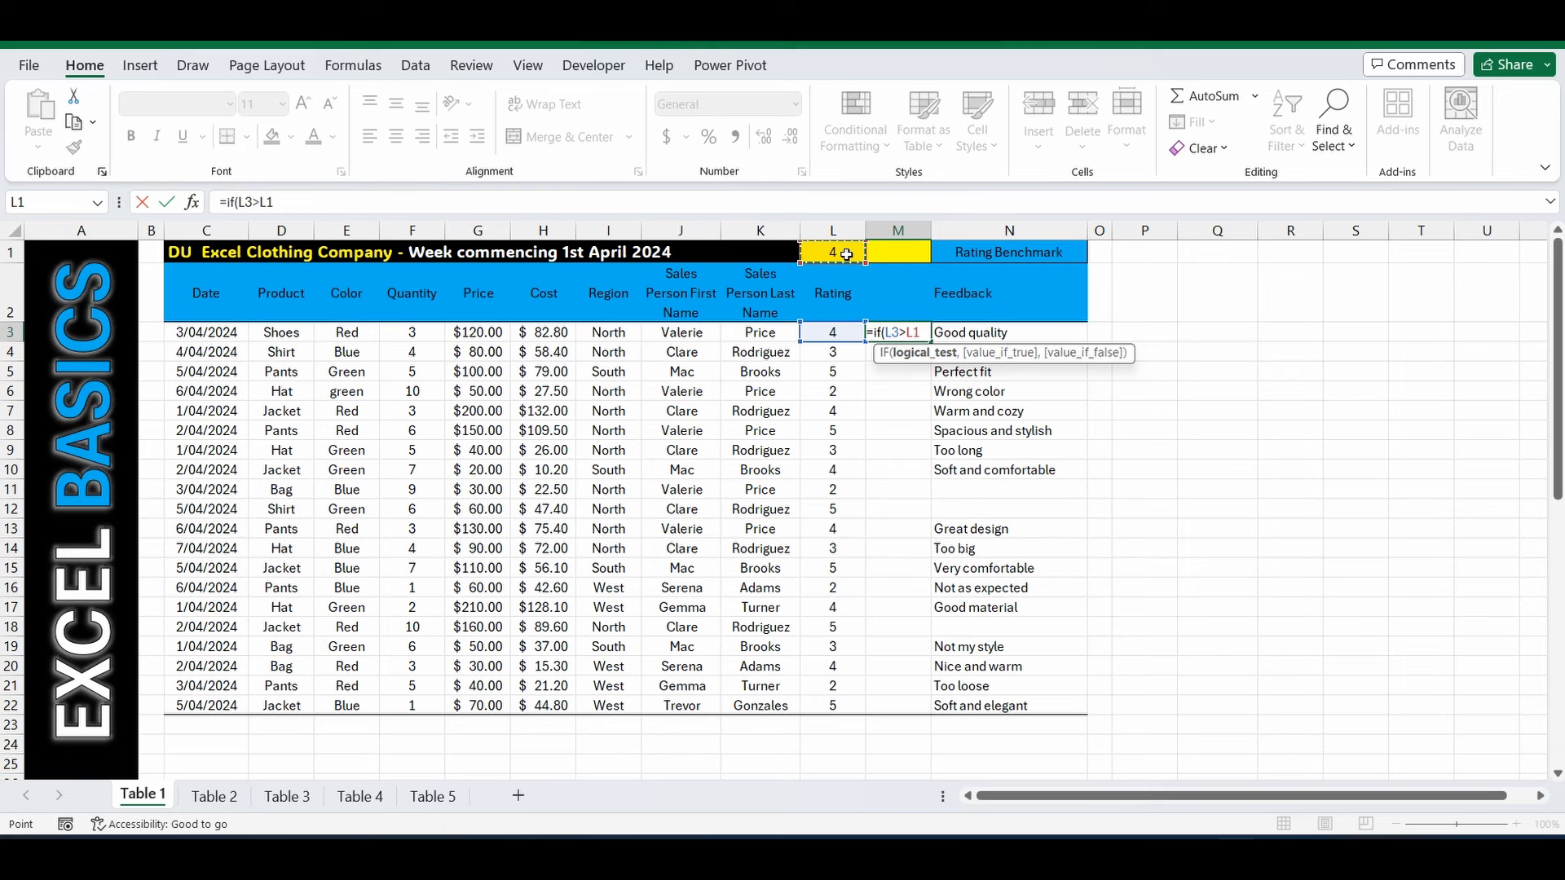
key("F4")
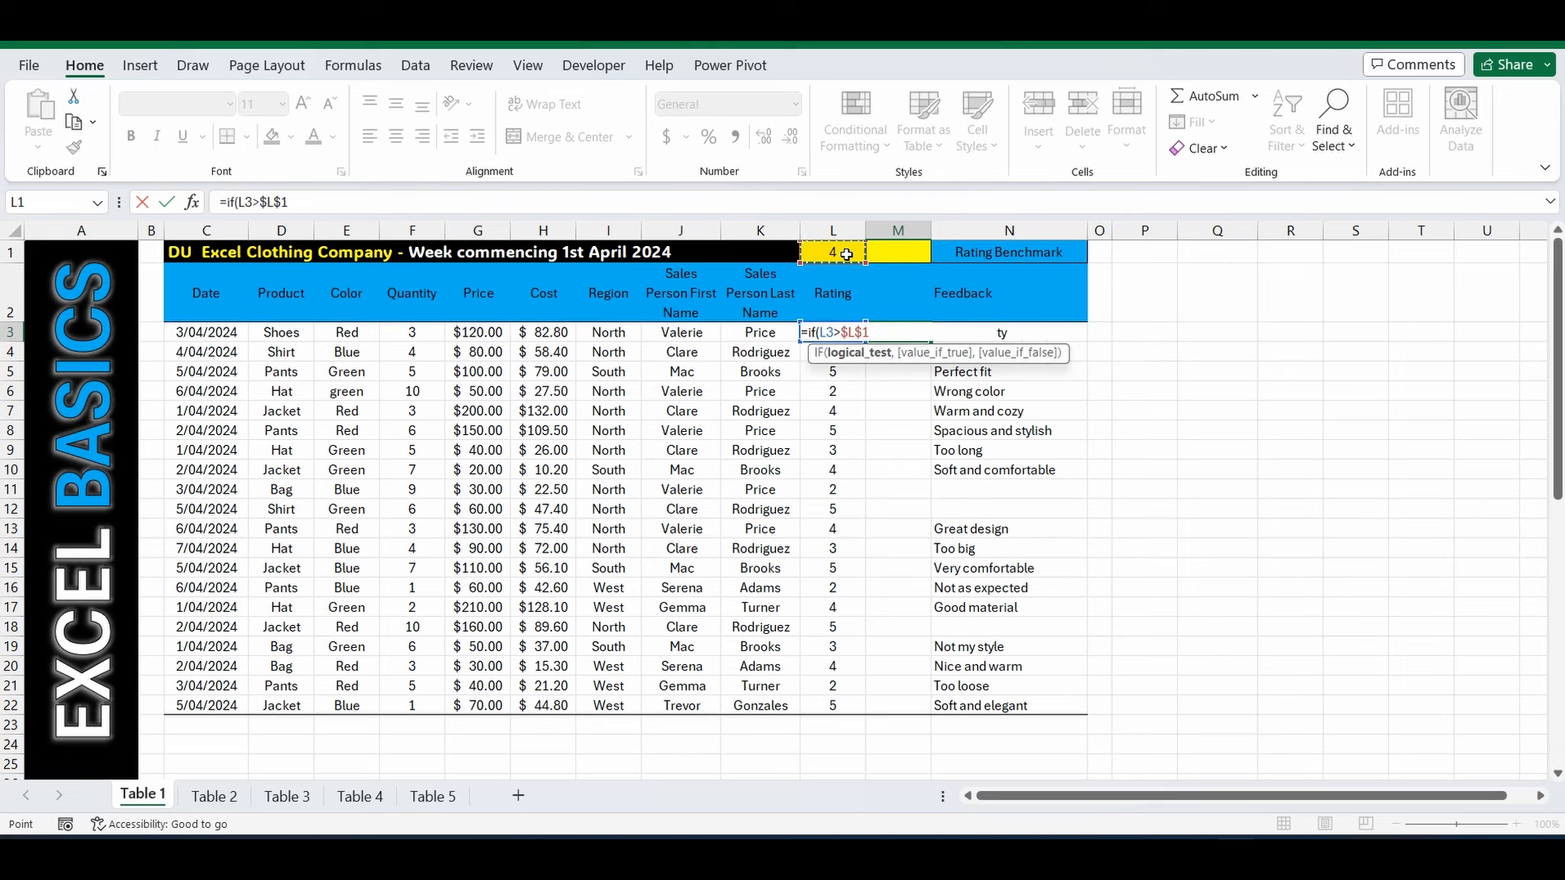
type(",")
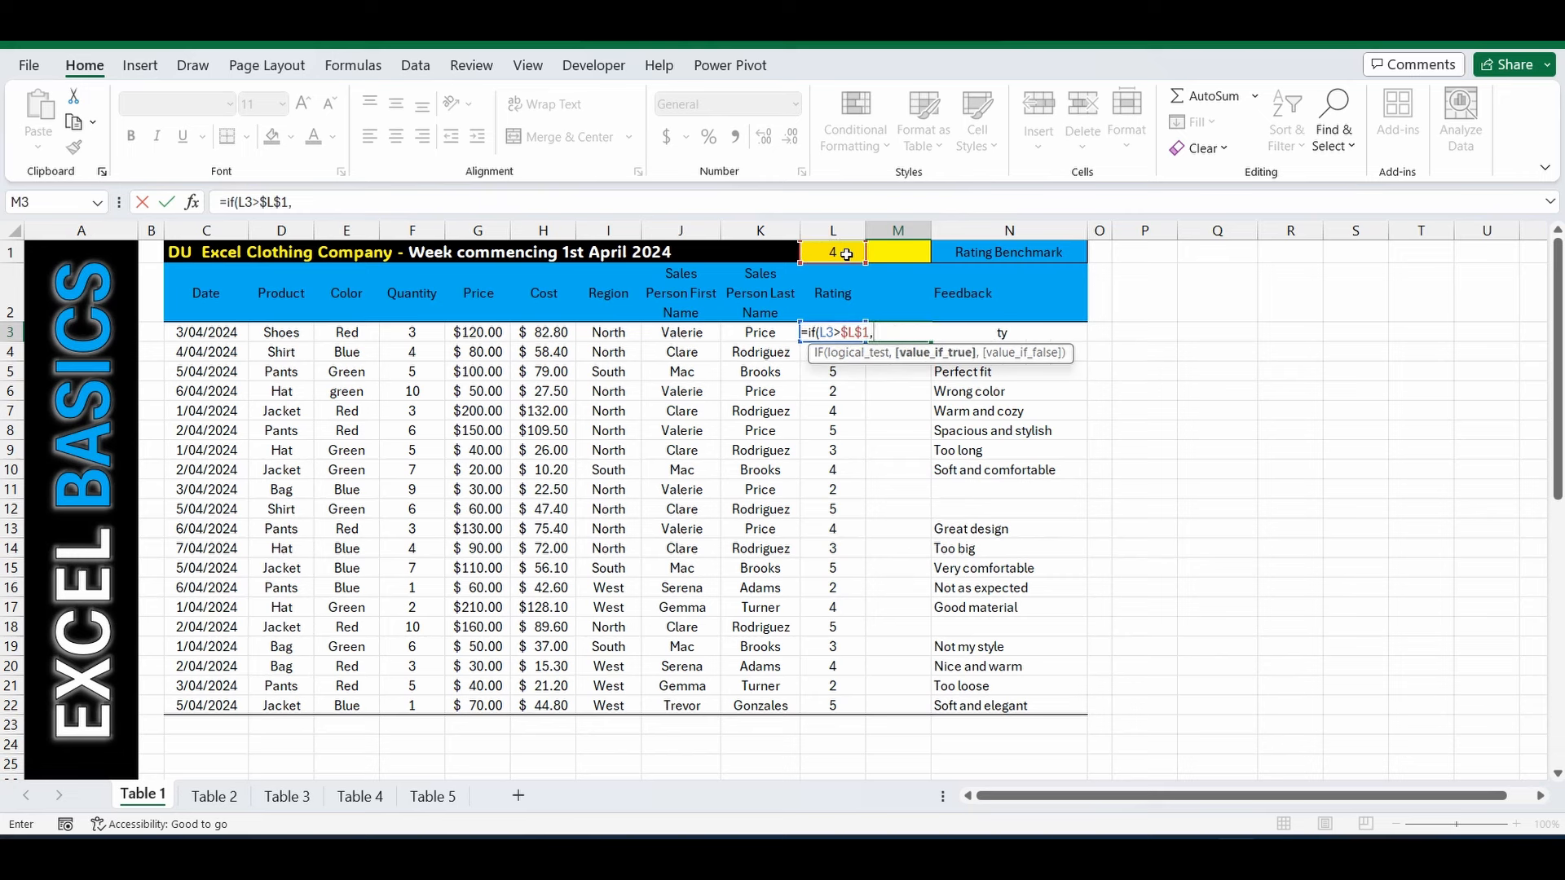
Step: Finish the formula with results "Great" and "Not Great" and commit it, showing Not Great
type("\"Great")
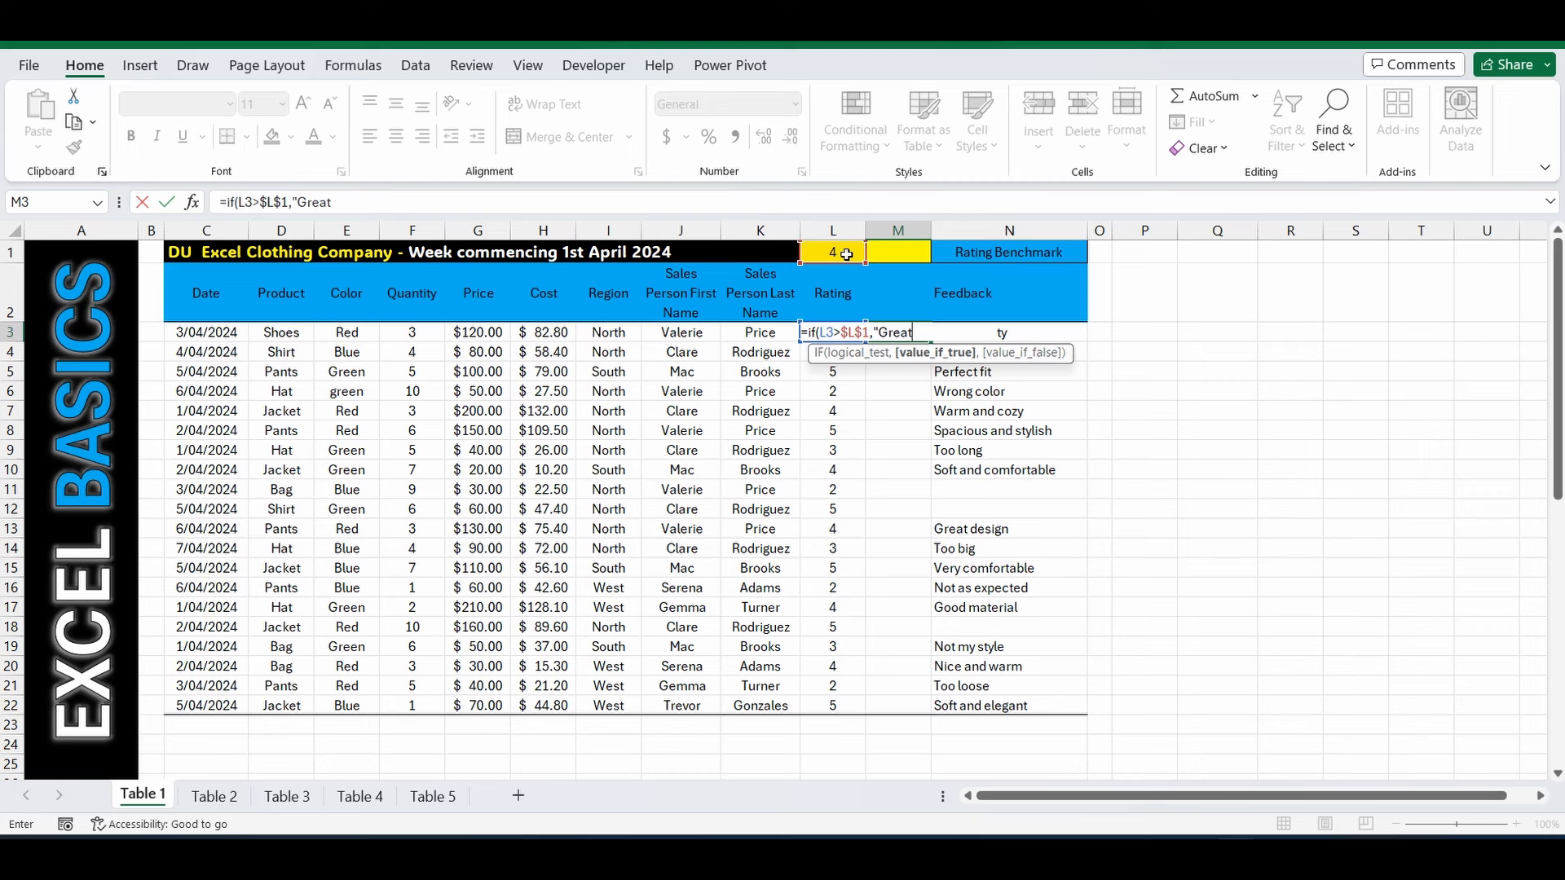
type("\"")
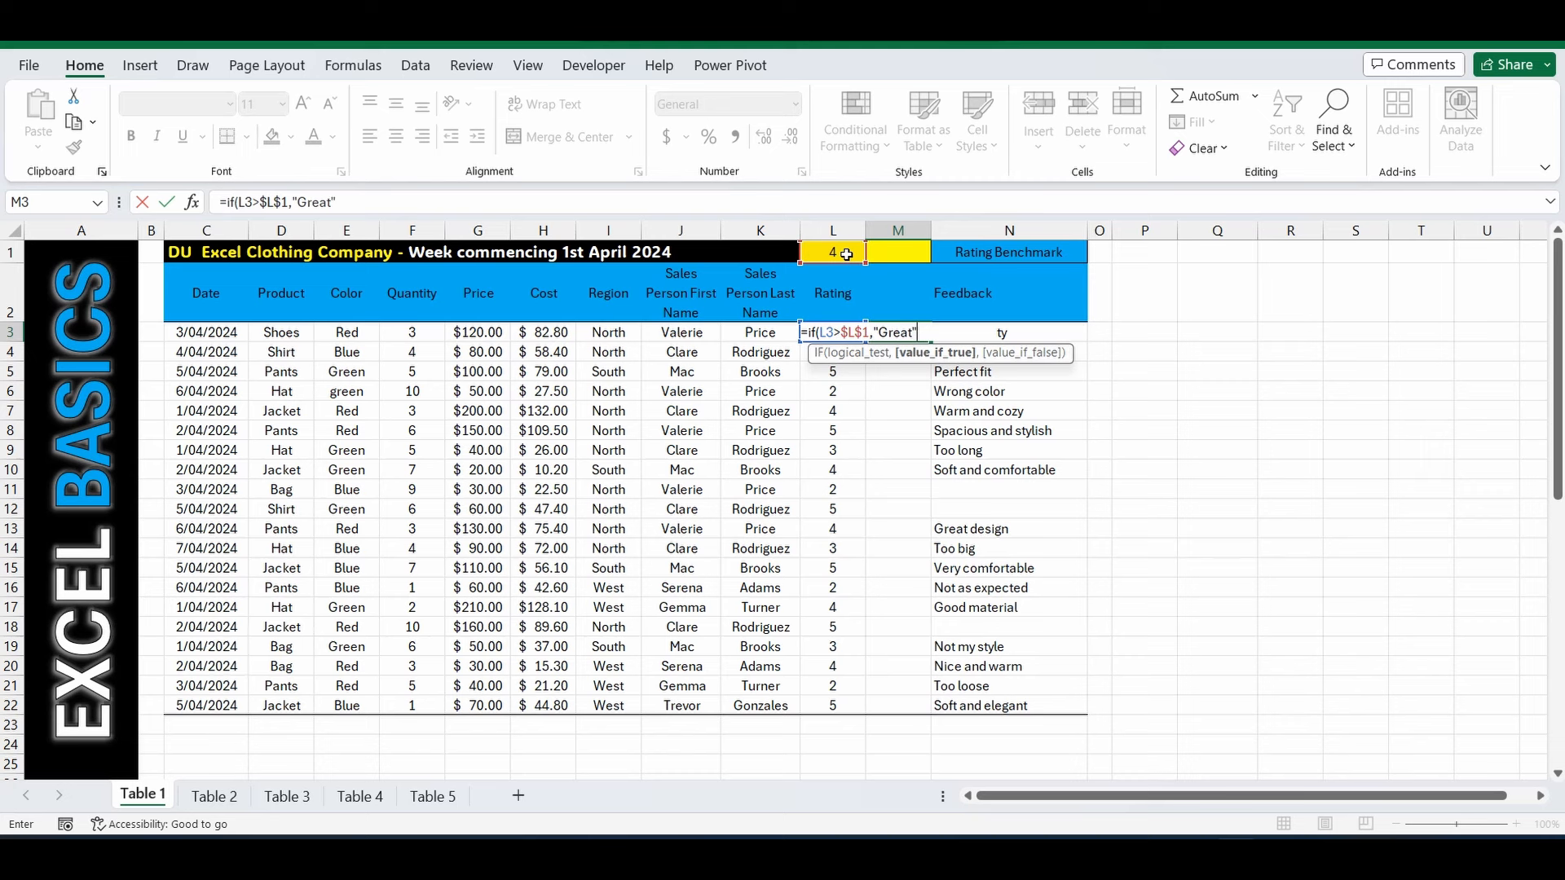
type(",")
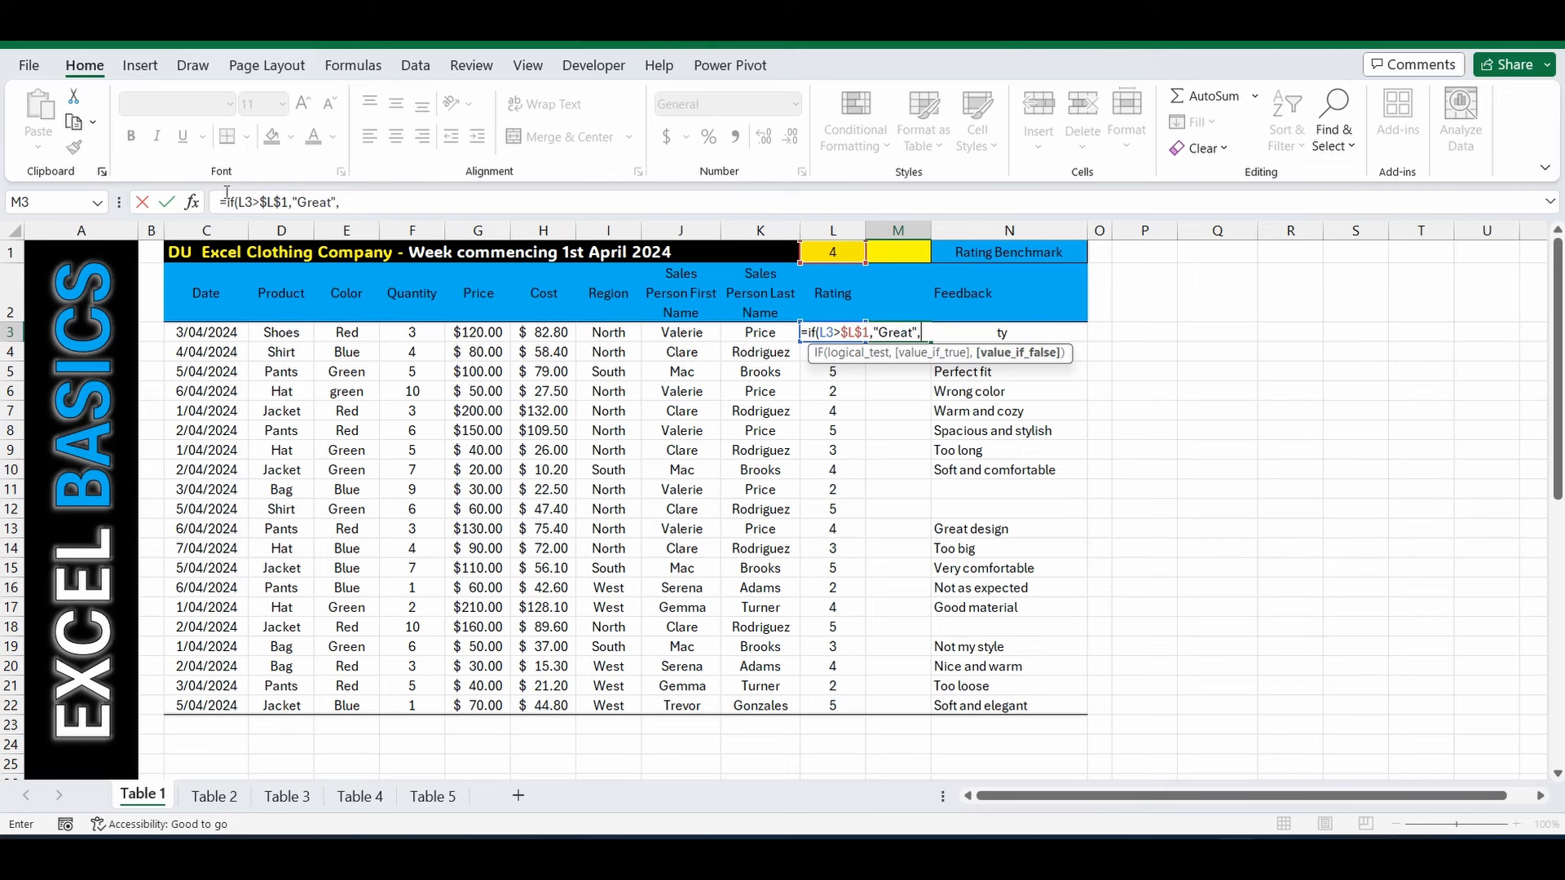
type("\"Not Great")
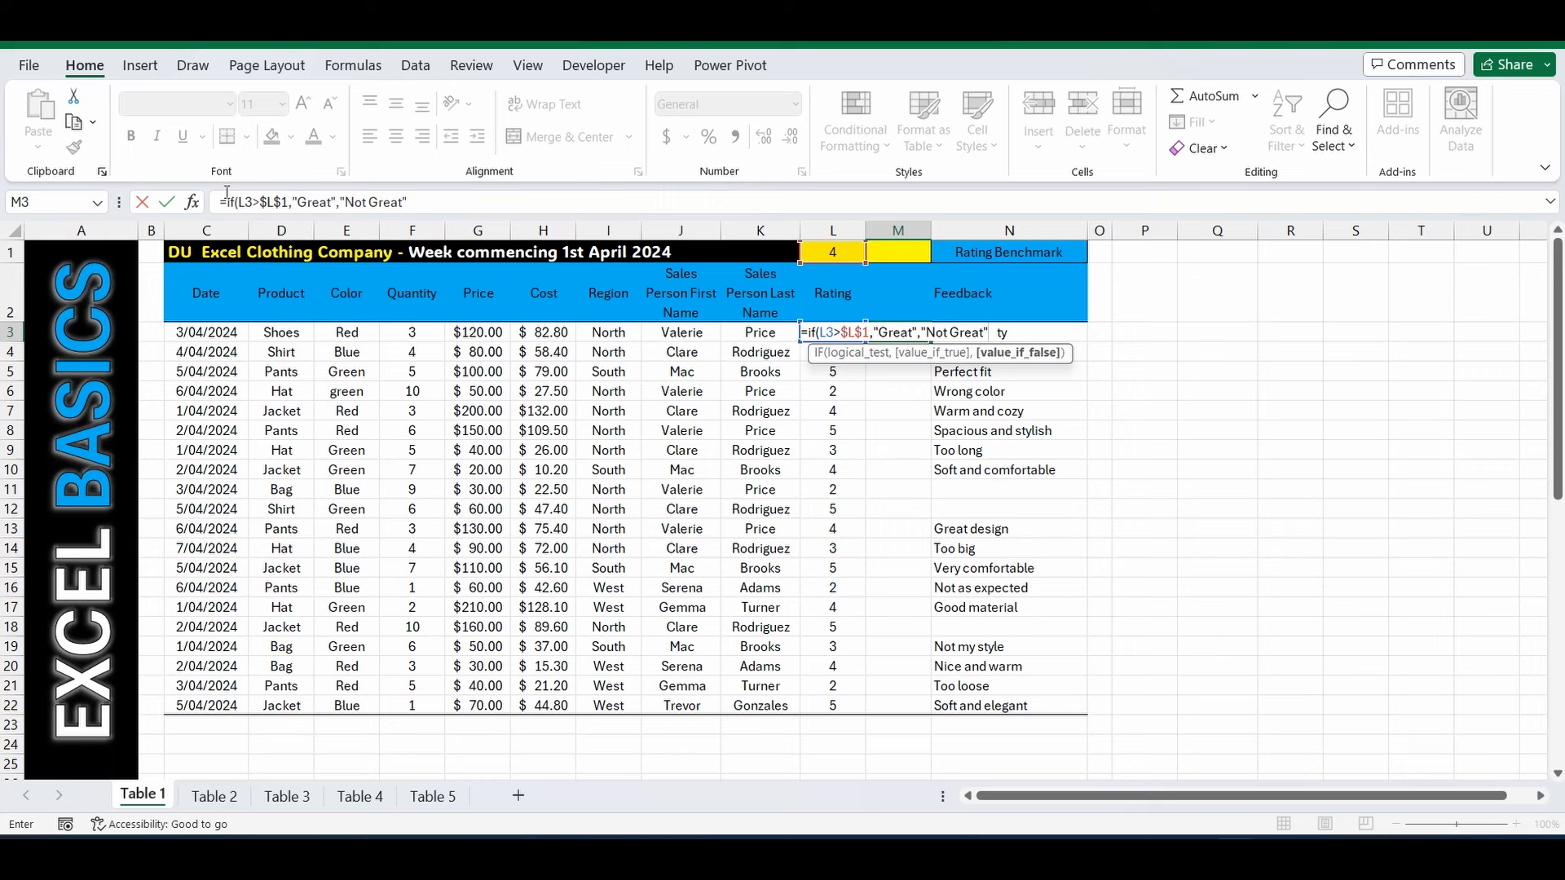
type(")")
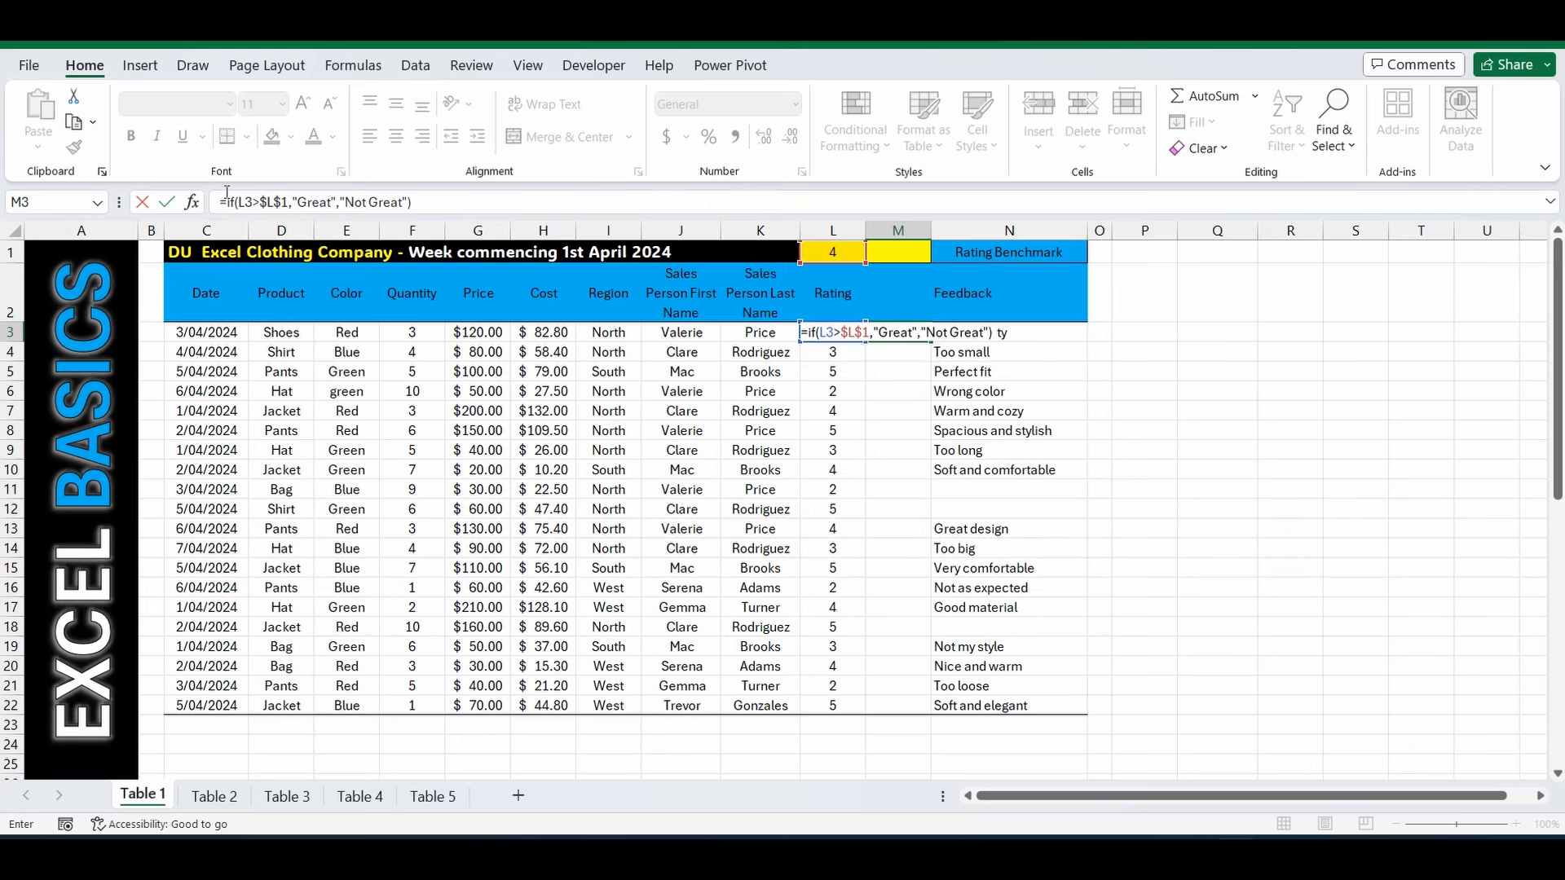
key("Return")
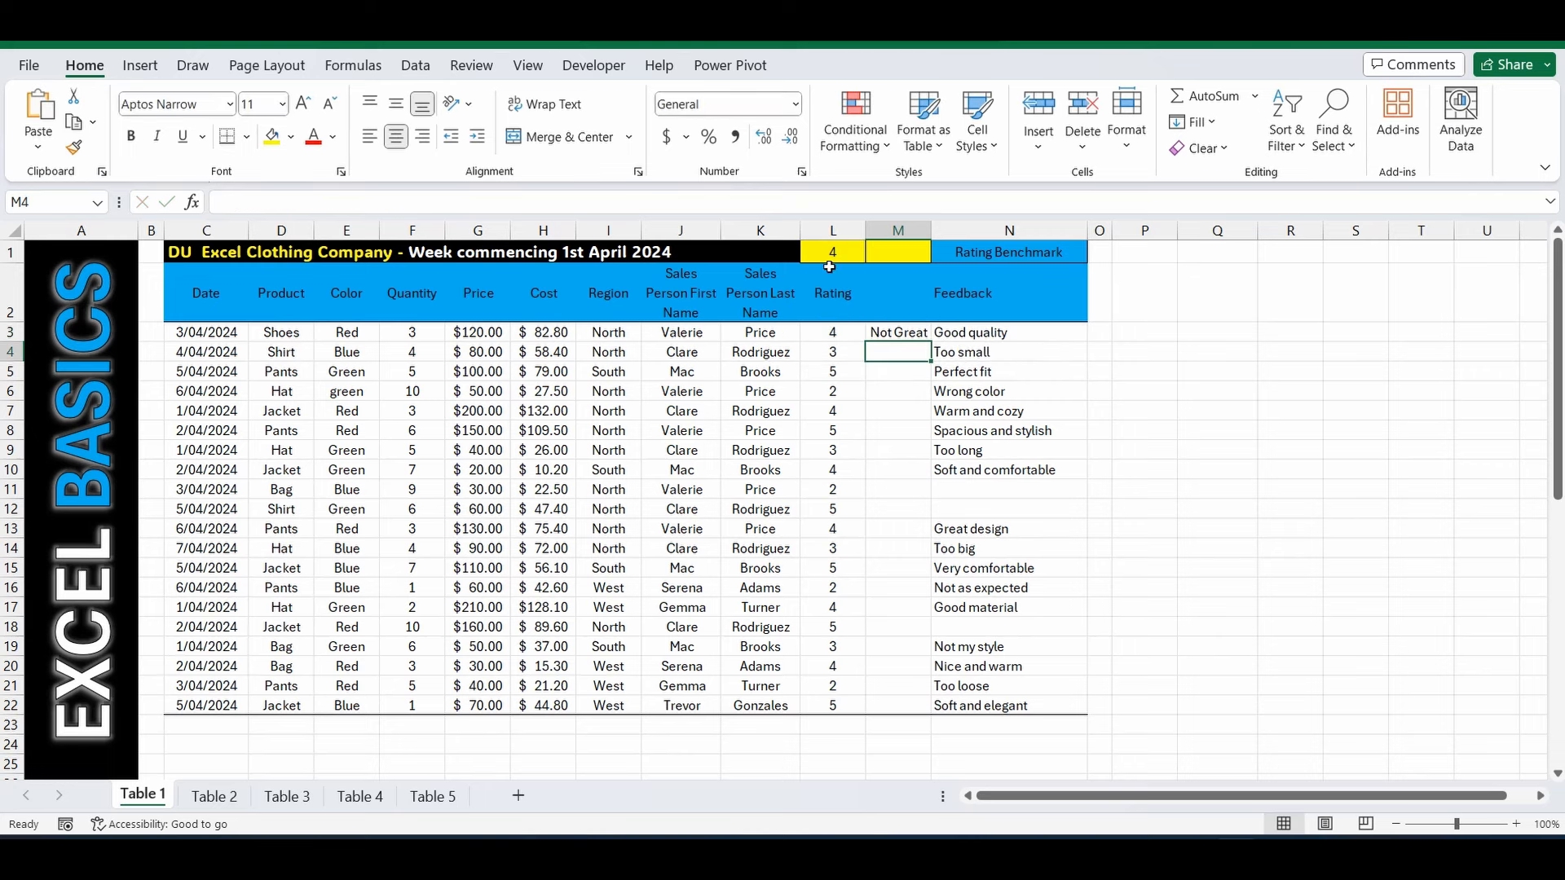
Step: Fill the IF formula from M3 down to row 22, marking each row Great or Not Great
left_click(895, 333)
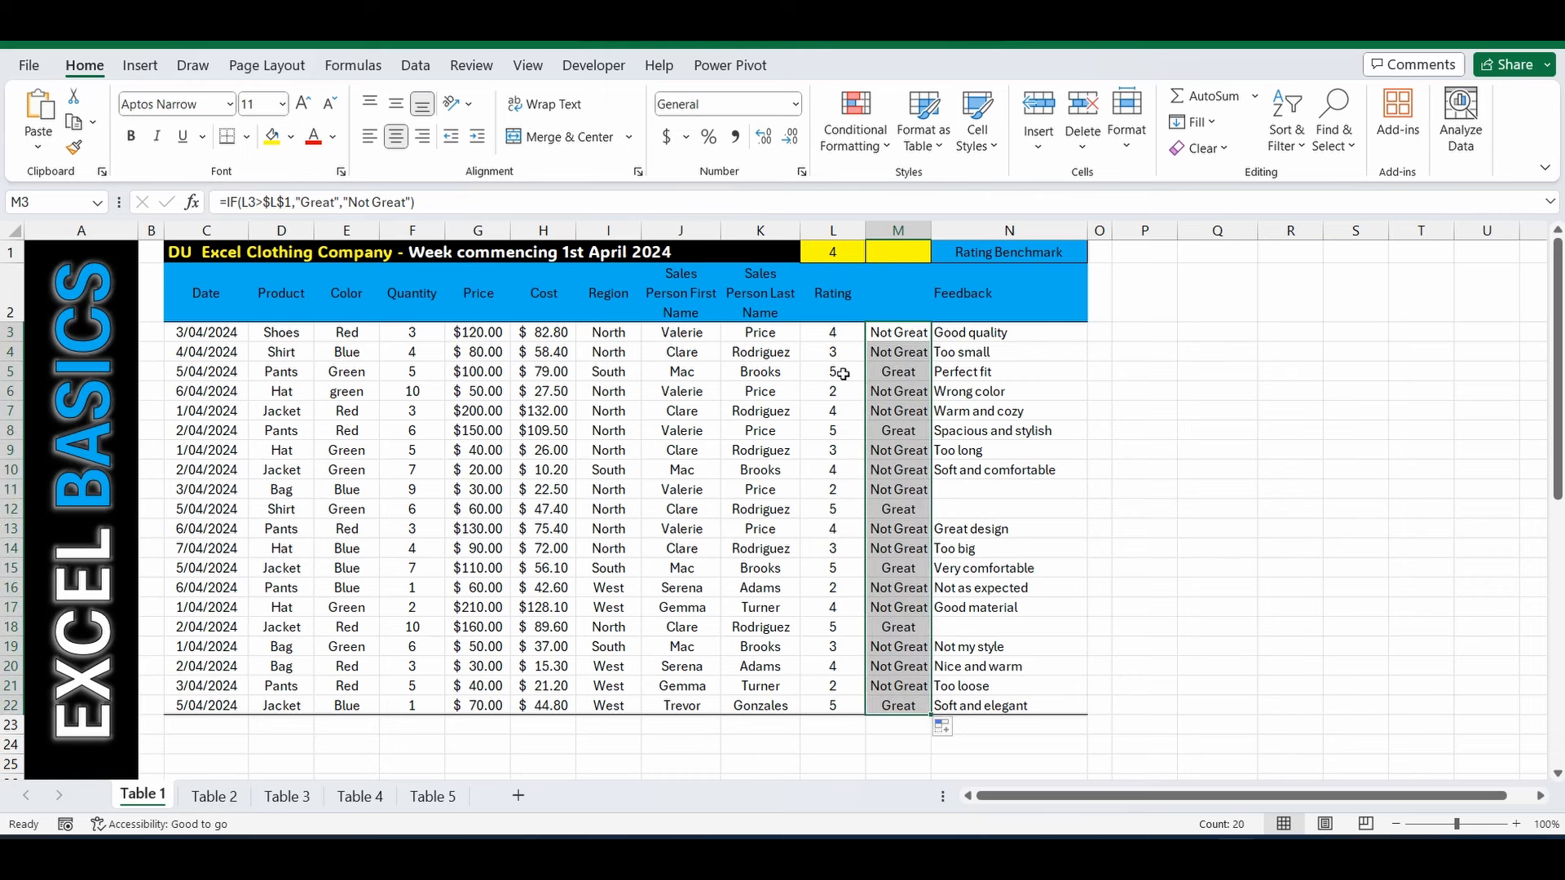
mouse_move(897, 372)
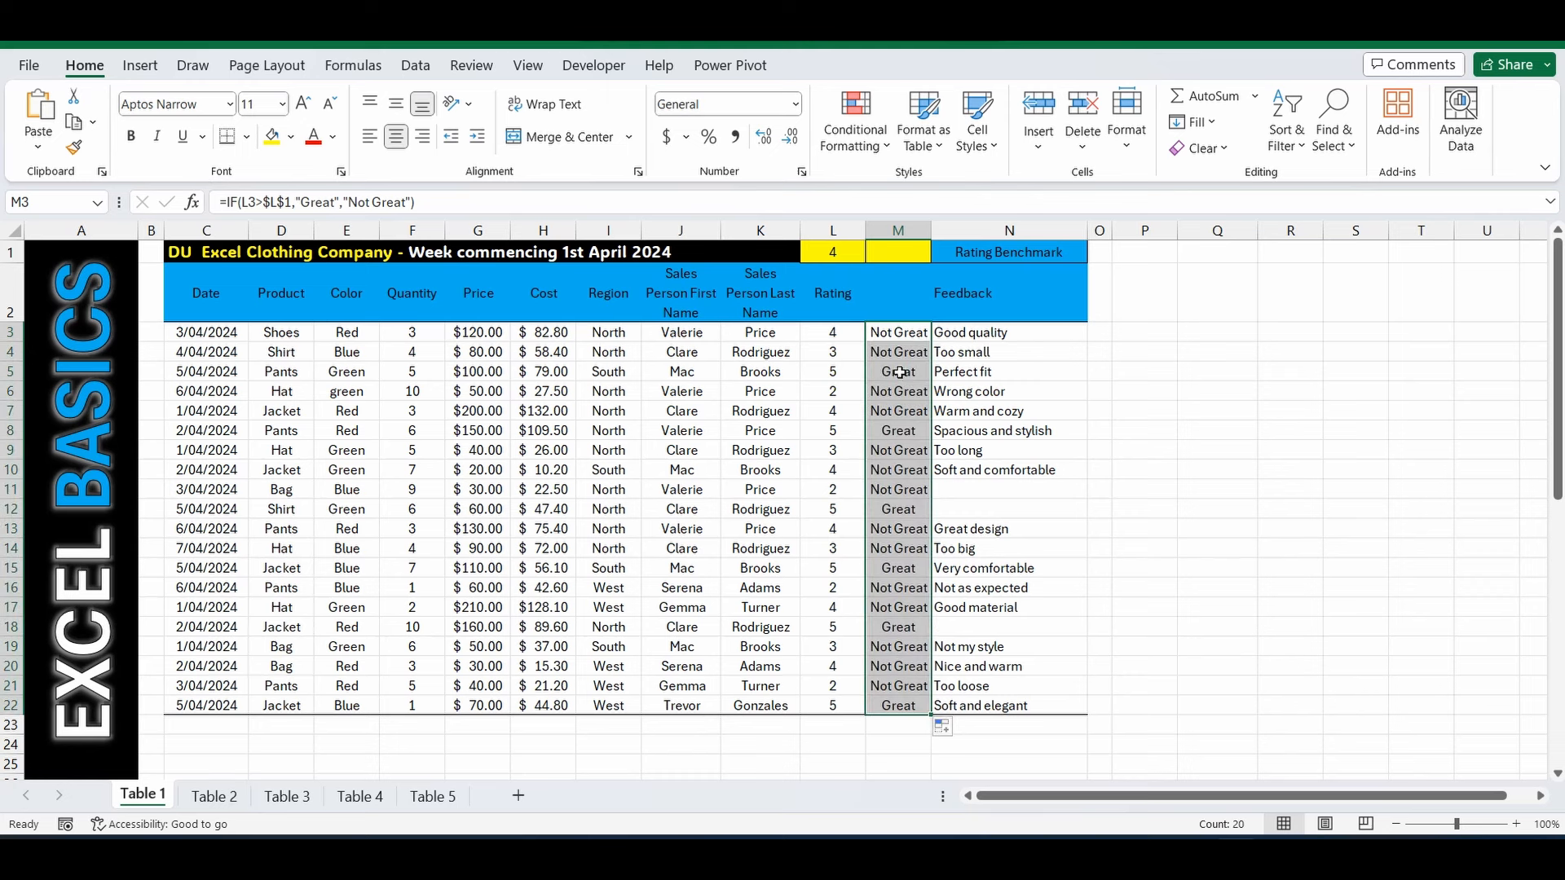
mouse_move(1154, 310)
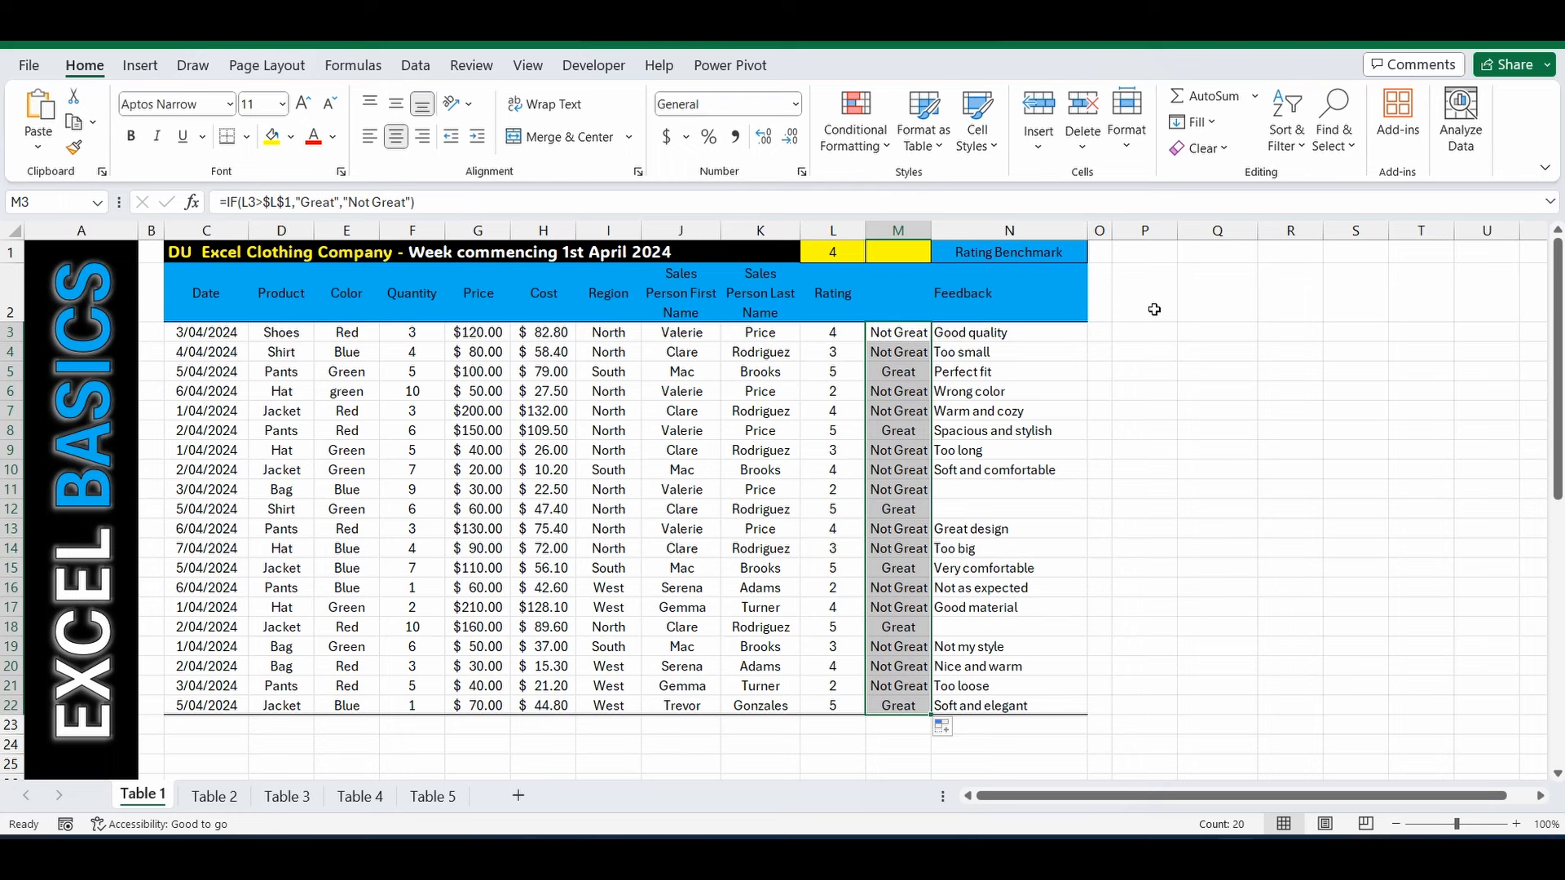
left_click(1145, 292)
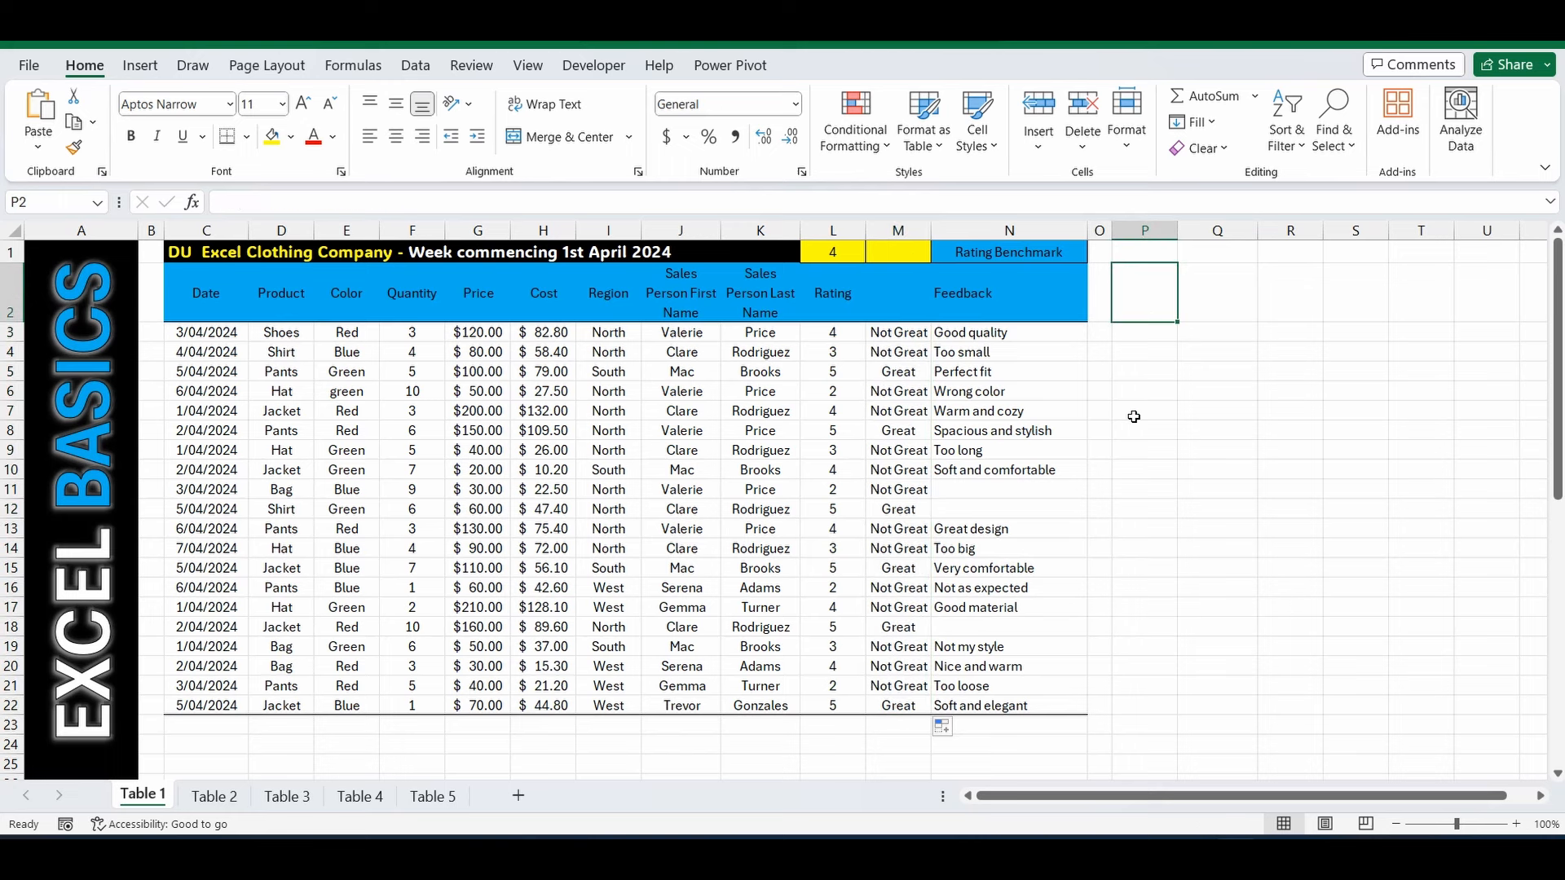